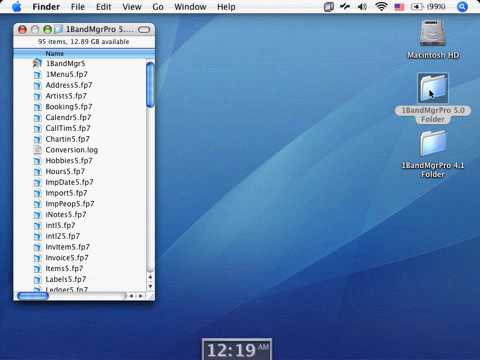
# Select the 1Menu5 and Address5 files and launch Indie Band Manager Pro 4.1 to its welcome screen.
pyautogui.click(60, 78)
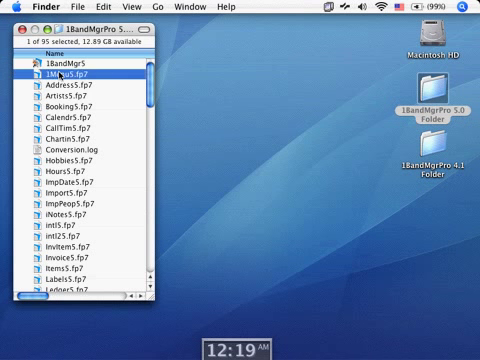
pyautogui.click(76, 86)
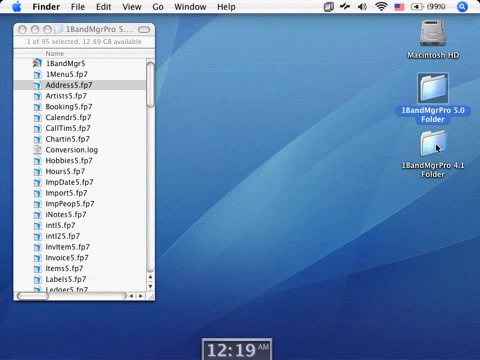
pyautogui.click(424, 148)
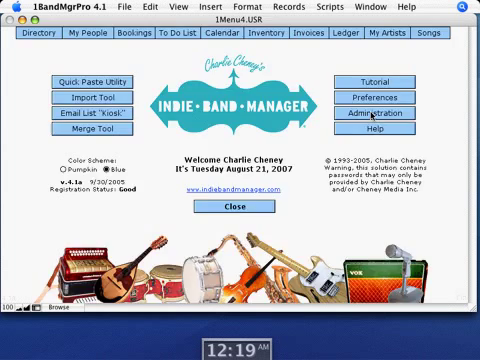
# Pull down the IBandMgrPro 4.1 application menu to reach its Quit command.
pyautogui.click(398, 112)
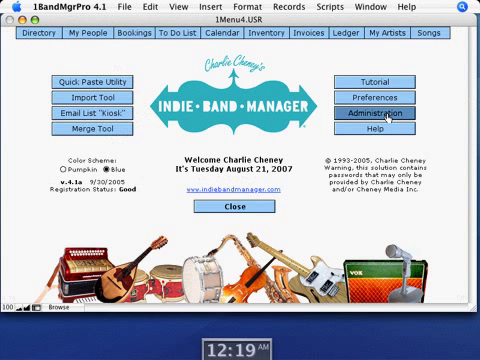
pyautogui.click(384, 116)
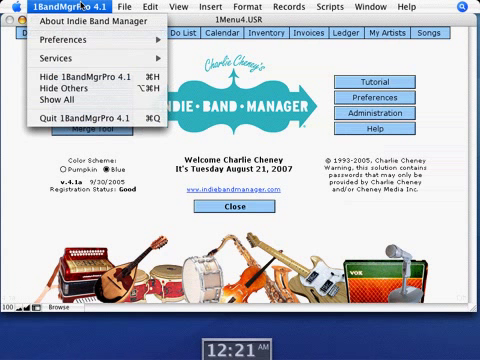
pyautogui.moveTo(56, 92)
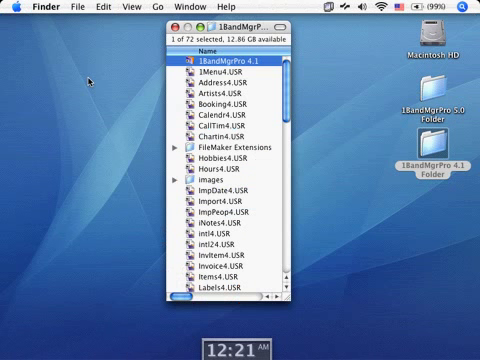
pyautogui.moveTo(338, 136)
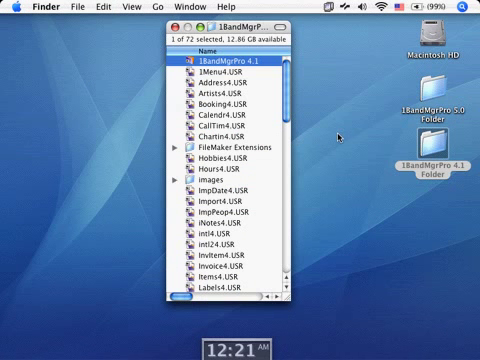
# Select a 4.1 .USR data file and relaunch Indie Band Manager Pro 4.1.
pyautogui.click(220, 200)
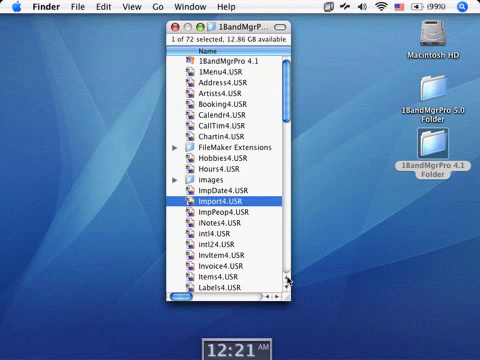
pyautogui.scroll(-3)
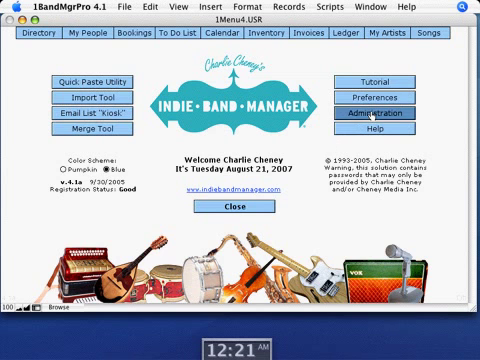
# Quit IBandMgrPro 4.1 from its application menu, returning to the Finder folders.
pyautogui.click(384, 116)
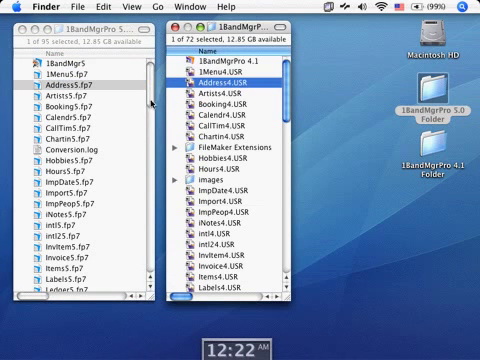
# Scroll the 5.1 folder to its z_ files and move the 4.1 .USR data files into it.
pyautogui.scroll(-3)
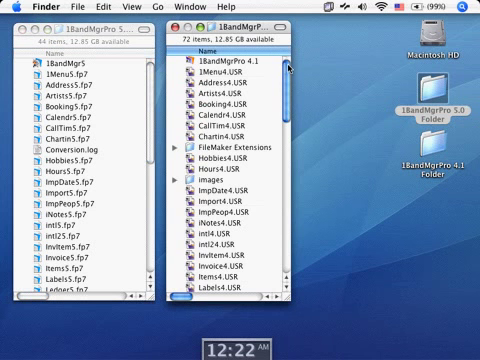
pyautogui.scroll(-3)
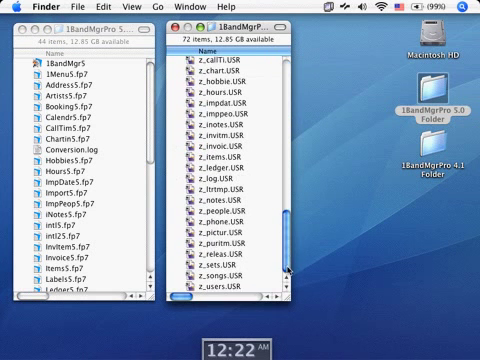
pyautogui.click(220, 296)
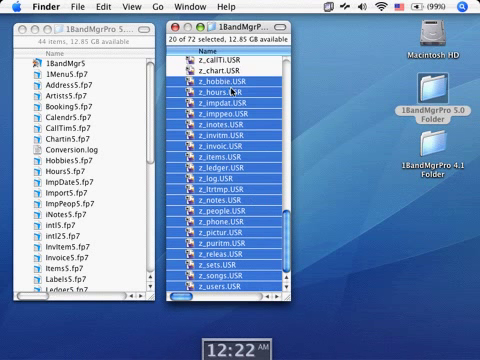
pyautogui.scroll(3)
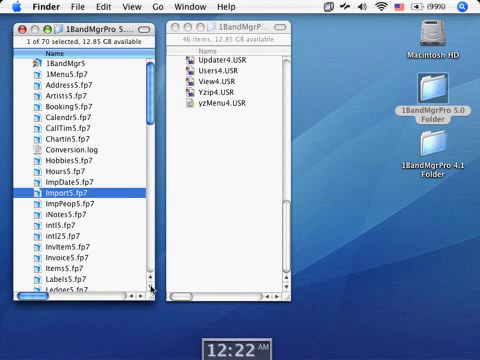
pyautogui.scroll(-3)
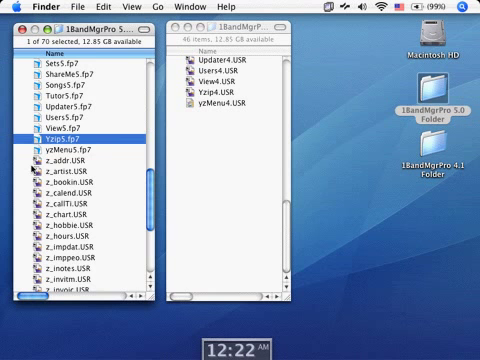
pyautogui.moveTo(148, 76)
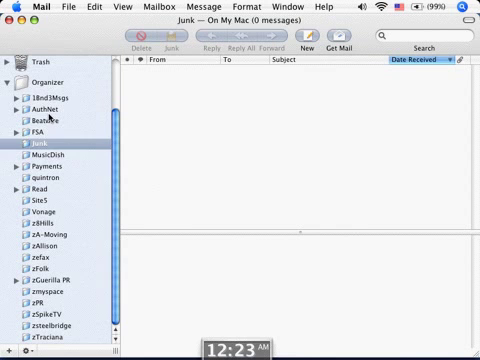
# Read the Indie Band Manager Pro install instructions email in Mail and switch back to Finder.
pyautogui.click(40, 96)
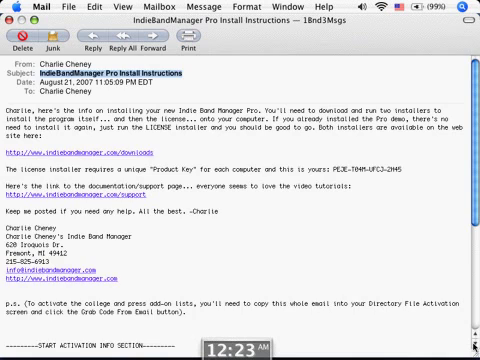
pyautogui.scroll(-3)
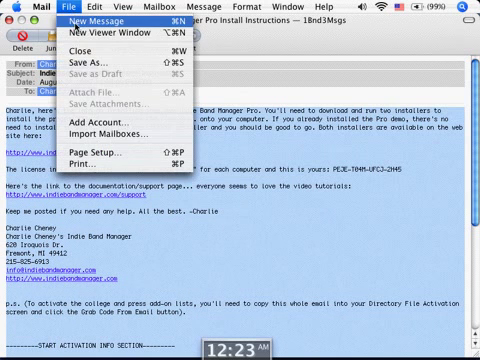
pyautogui.click(16, 6)
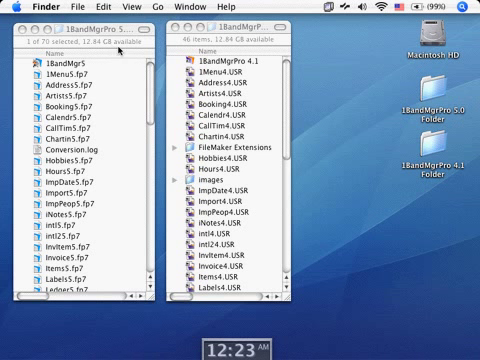
pyautogui.moveTo(118, 50)
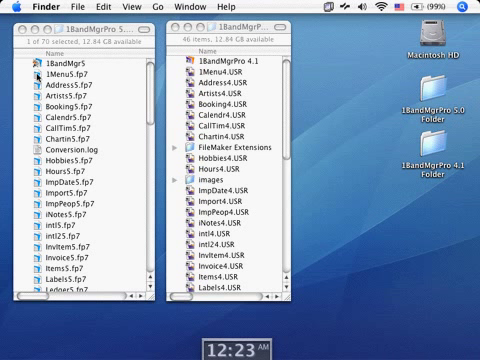
# Open the Indie Band Manager 5 file so FileMaker starts its first-time configuration.
pyautogui.click(56, 72)
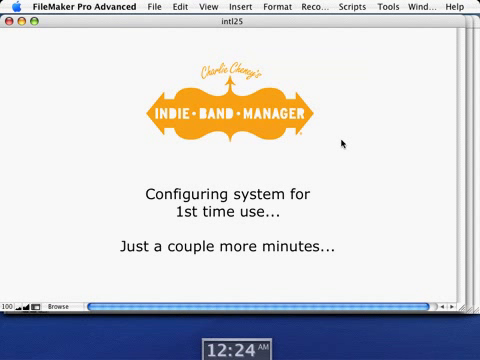
pyautogui.moveTo(344, 268)
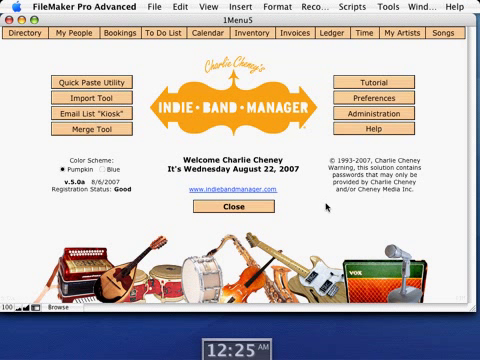
pyautogui.moveTo(330, 196)
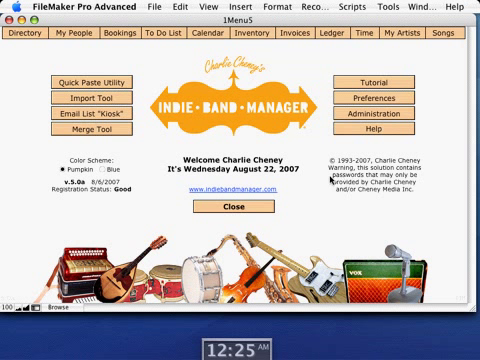
pyautogui.moveTo(284, 206)
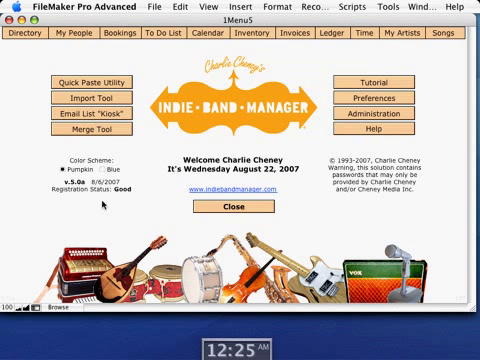
pyautogui.moveTo(170, 170)
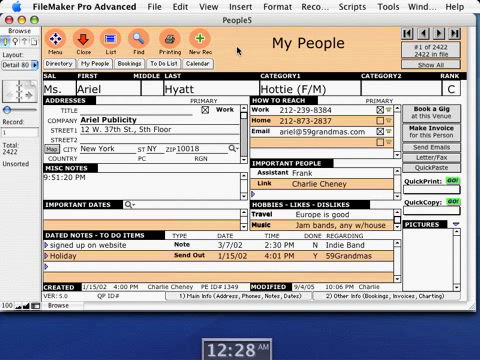
pyautogui.moveTo(238, 48)
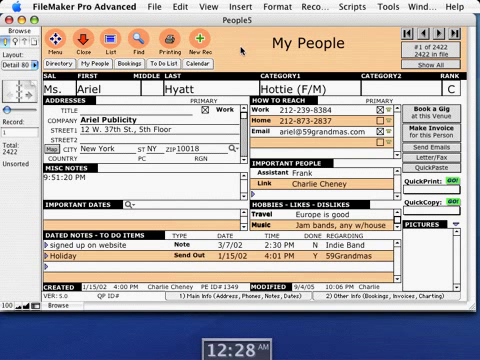